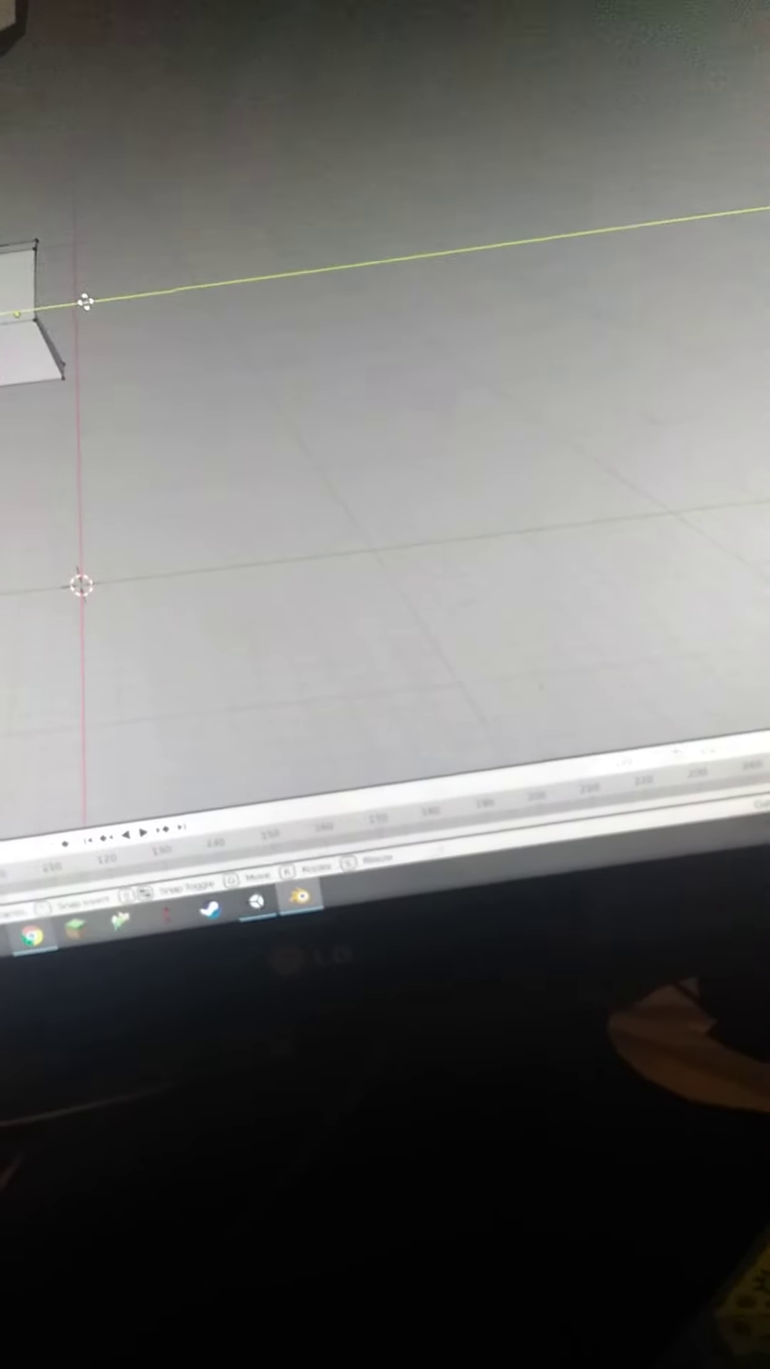
Bring up the Add Mesh menu in the viewport header, hovering over Cone for the neck.
click(411, 715)
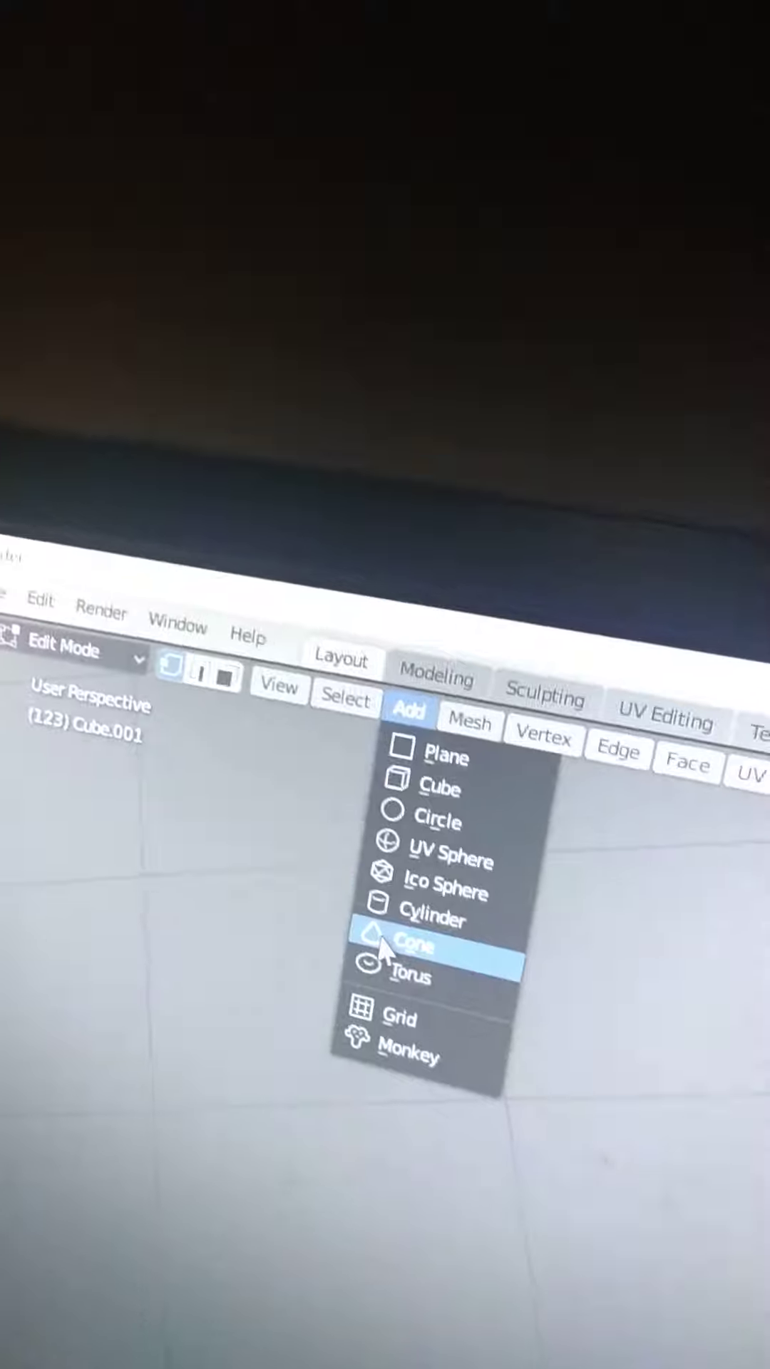